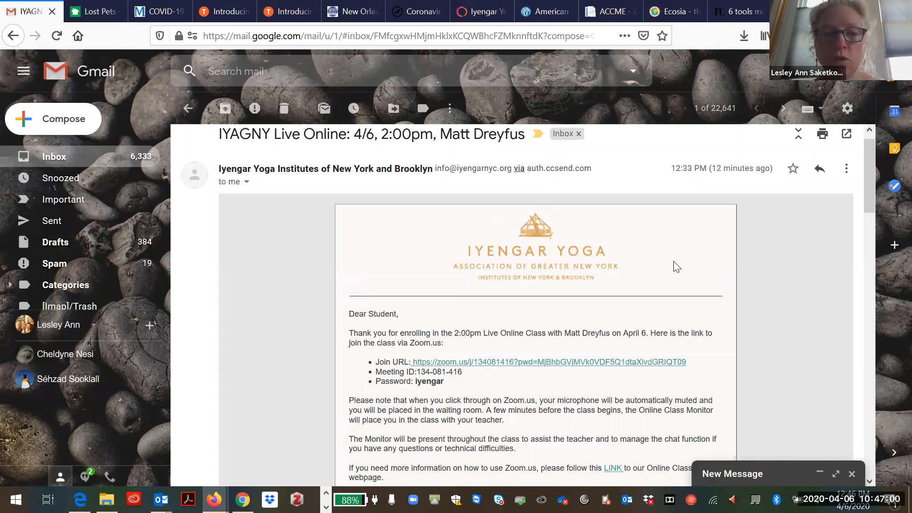
# - Follow the class's Zoom Join URL from the Gmail invitation to the zoom.us launch page
pyautogui.scroll(-3)
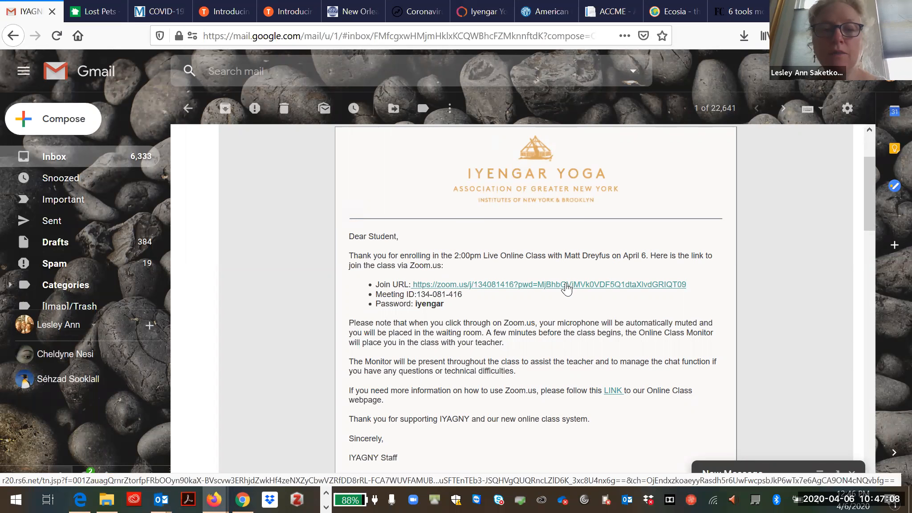
pyautogui.click(547, 284)
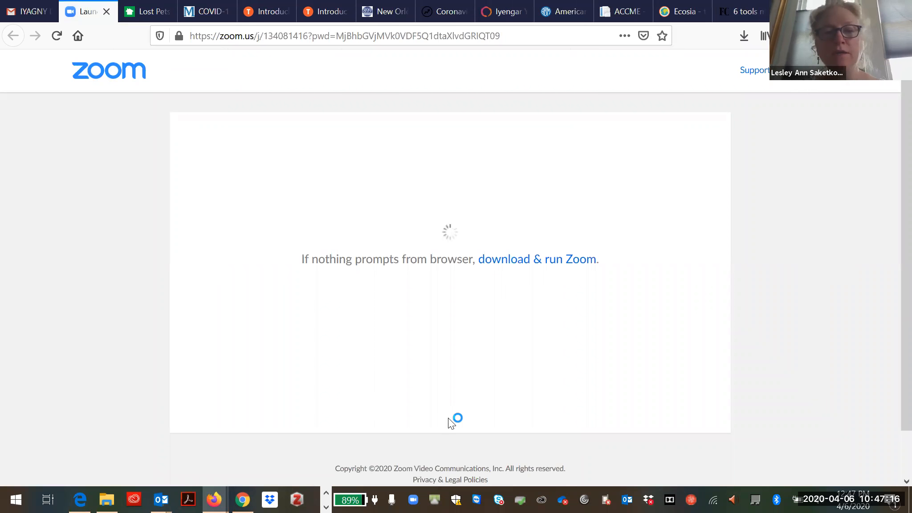
pyautogui.moveTo(487, 413)
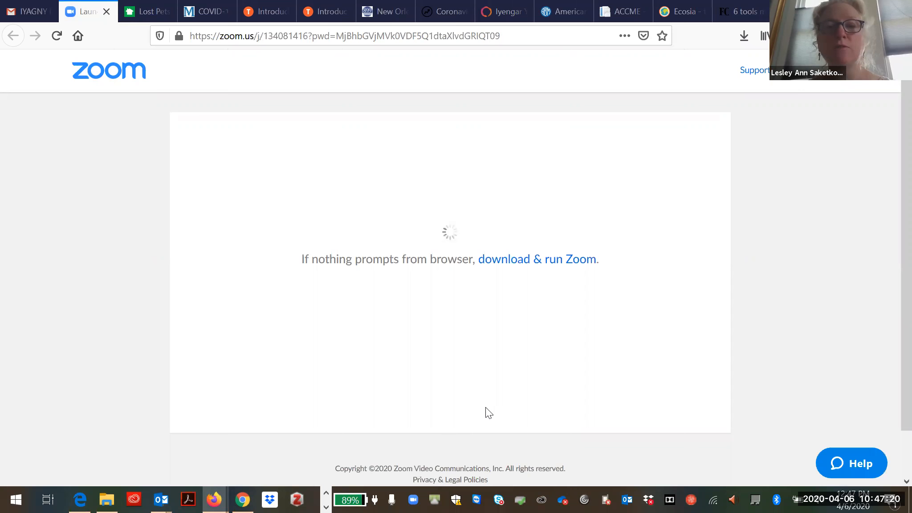
pyautogui.moveTo(624, 296)
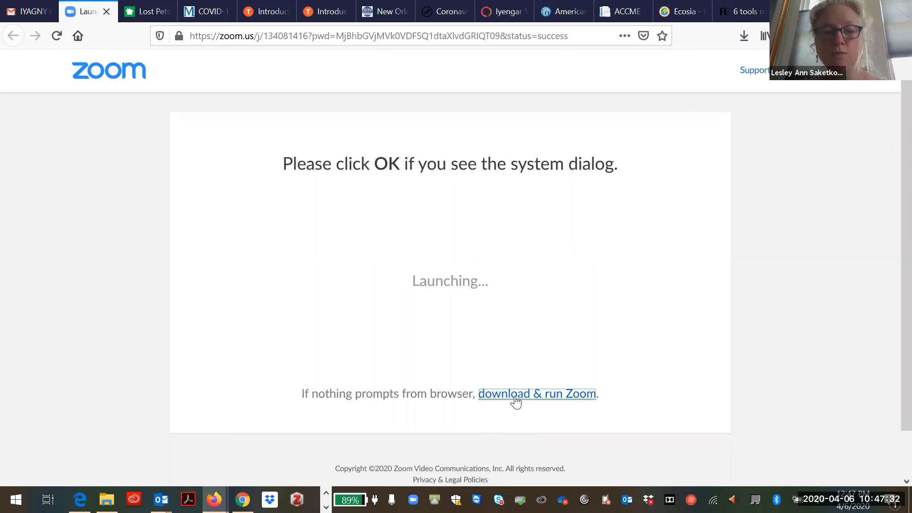
# - Use 'download & run Zoom' and save the Zoom launcher file to disk
pyautogui.click(537, 394)
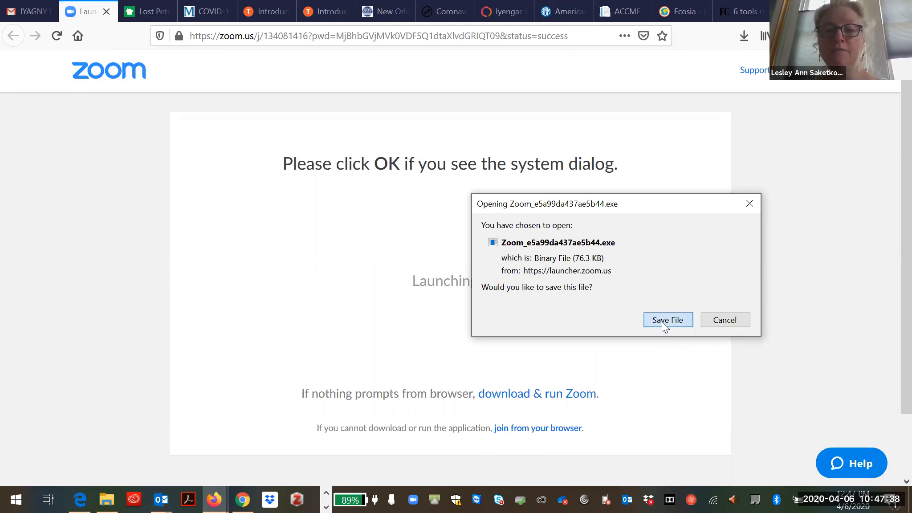
pyautogui.click(668, 320)
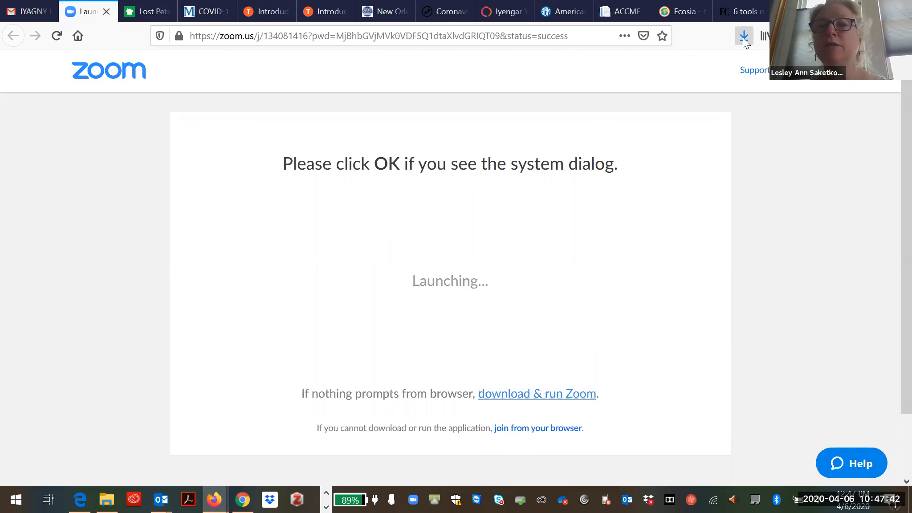
# - Run the Zoom .exe from Firefox's recent downloads list to reach the Join Meeting prompt
pyautogui.click(744, 36)
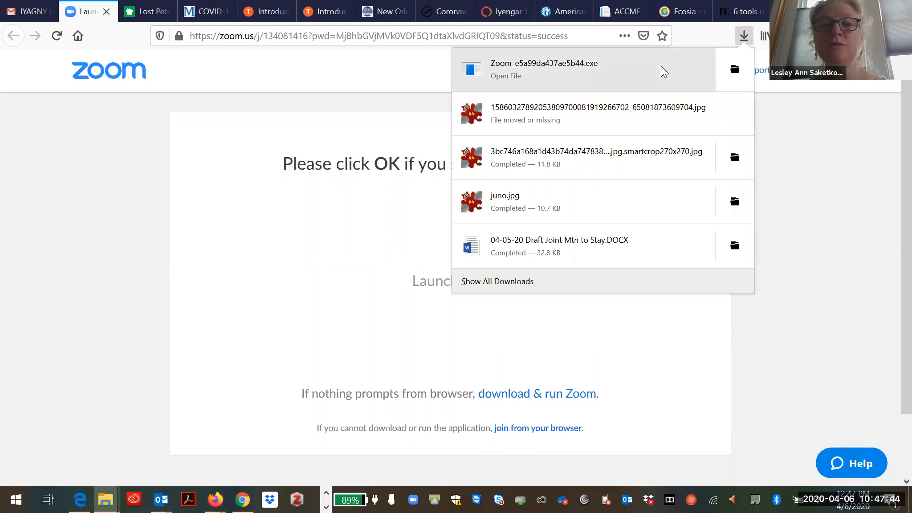
pyautogui.click(543, 69)
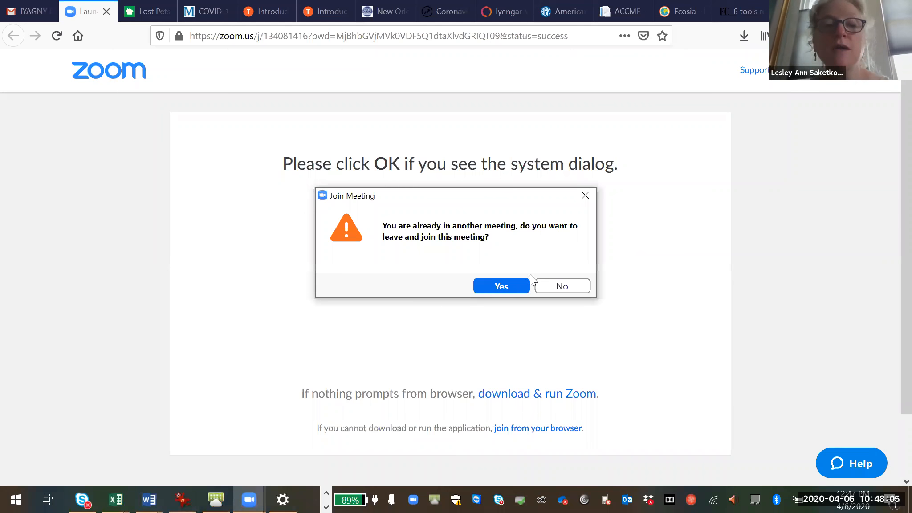
pyautogui.moveTo(517, 273)
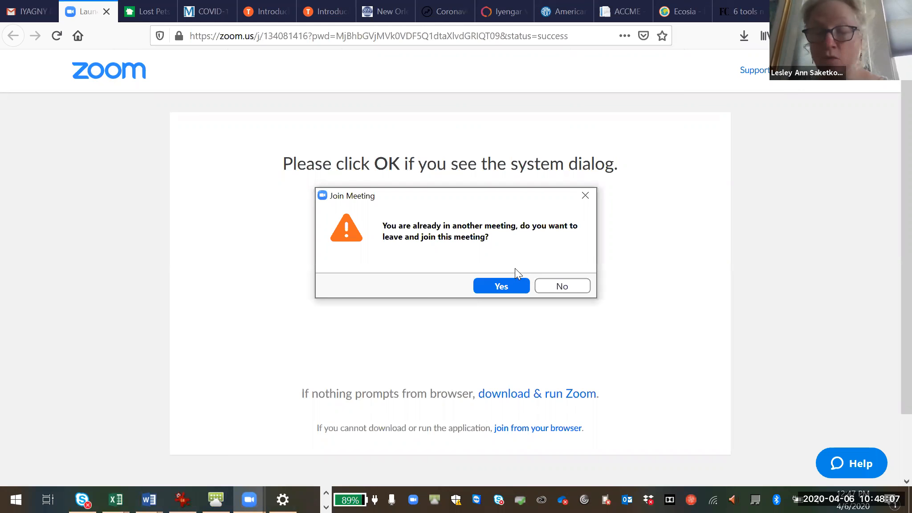